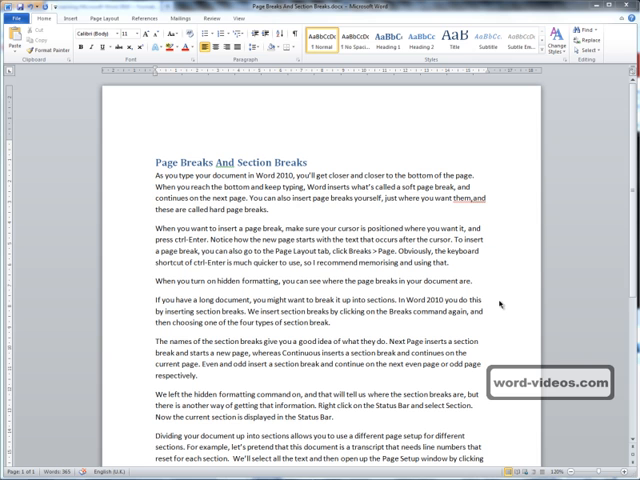
{"action": "mouse_move", "coordinate": [504, 304]}
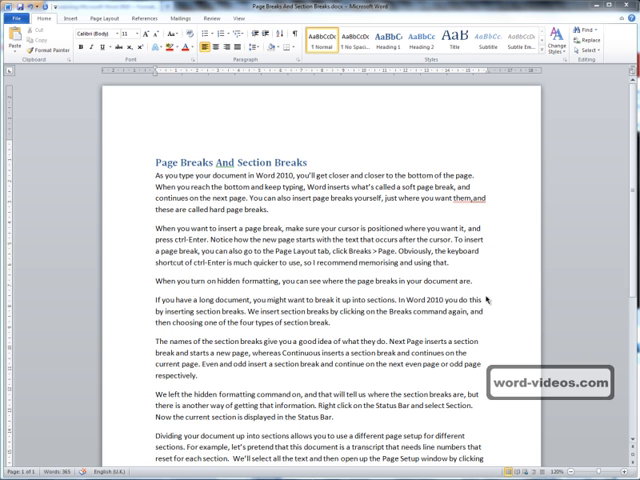
{"action": "mouse_move", "coordinate": [484, 298]}
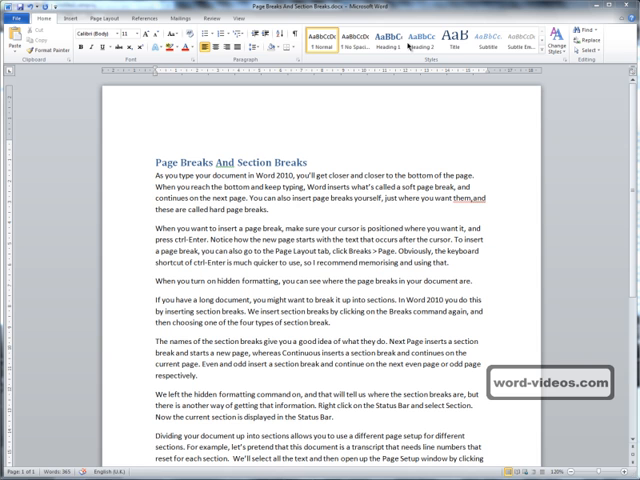
{"action": "mouse_move", "coordinate": [464, 282]}
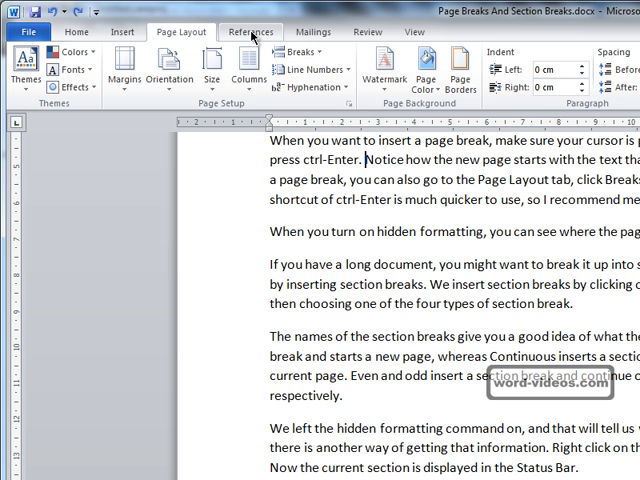
Preview the available page and section break types from Page Layout without inserting one.
{"action": "left_click", "coordinate": [296, 52]}
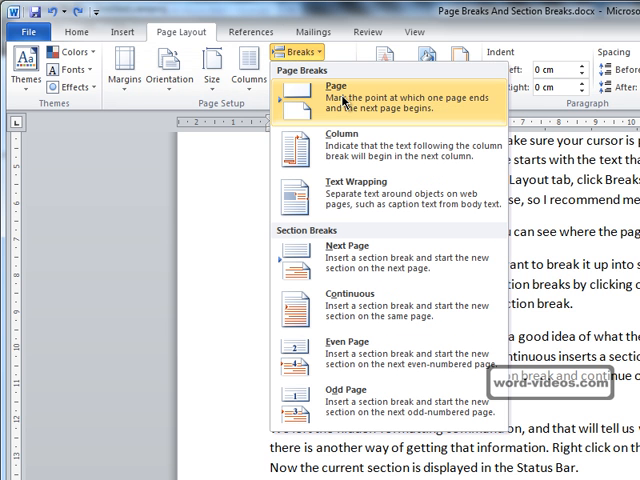
{"action": "left_click", "coordinate": [336, 88]}
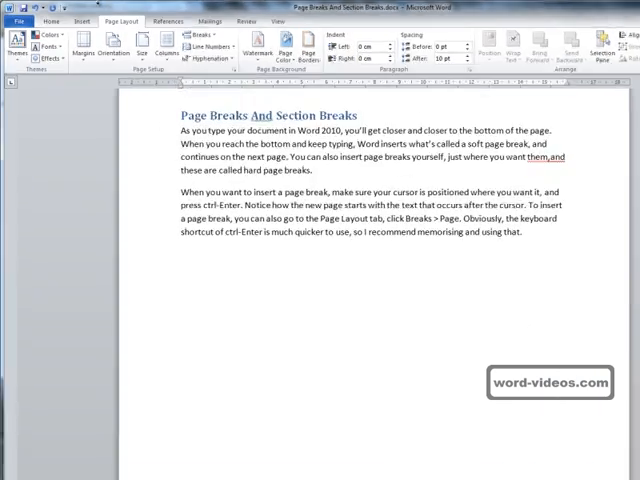
Turn on Show/Hide ¶ from Home so hidden formatting marks appear throughout the document.
{"action": "left_click", "coordinate": [76, 20]}
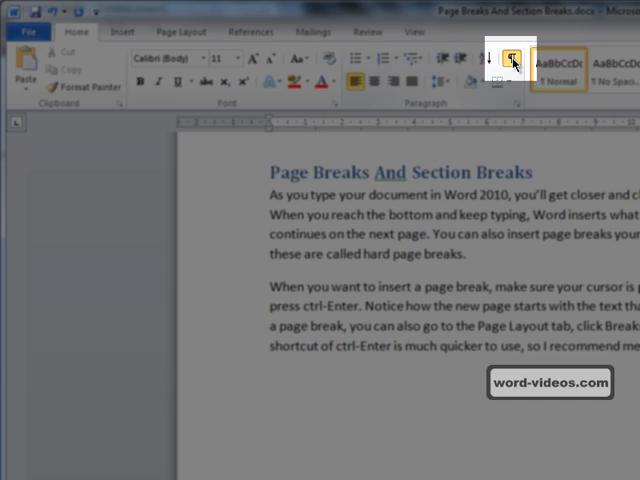
{"action": "left_click", "coordinate": [512, 62]}
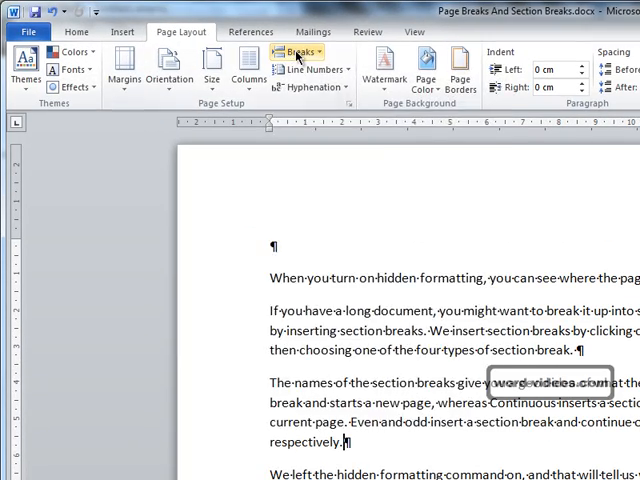
Insert a Next Page section break after the paragraph ending 'respectively.'.
{"action": "left_click", "coordinate": [298, 52]}
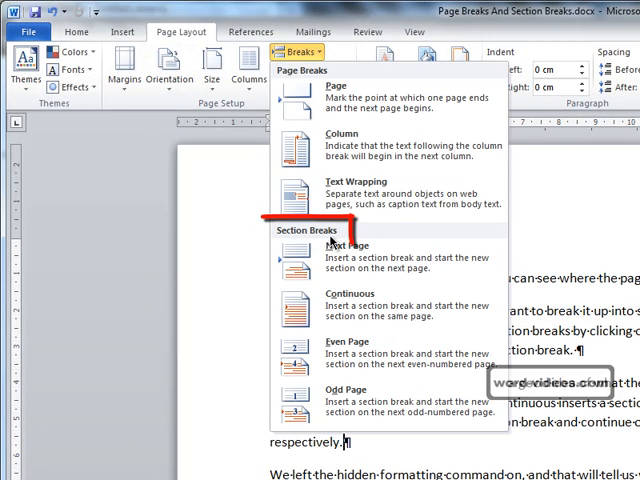
{"action": "mouse_move", "coordinate": [340, 256]}
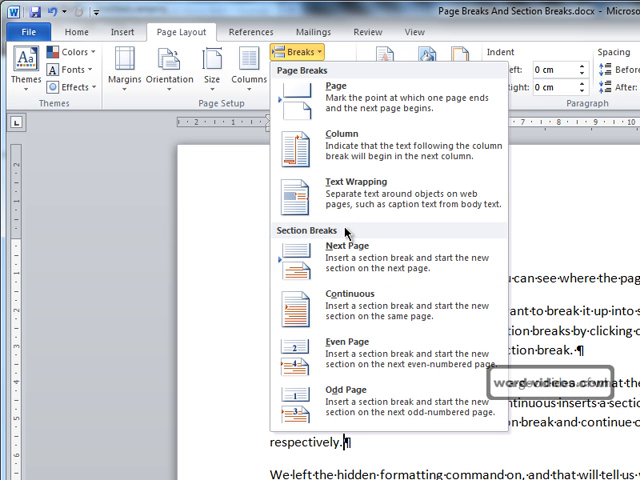
{"action": "left_click", "coordinate": [300, 52]}
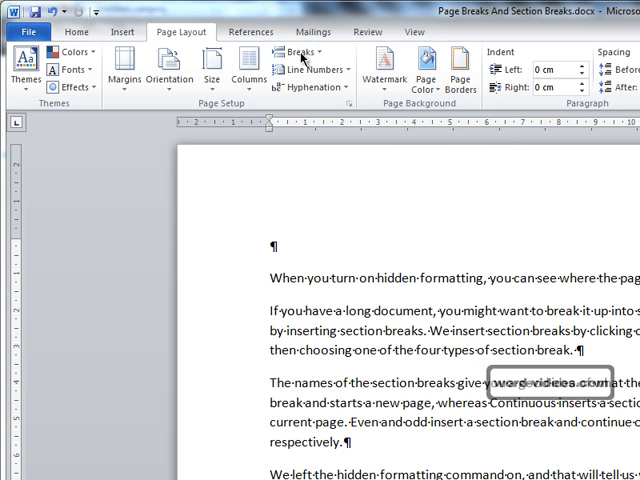
{"action": "left_click", "coordinate": [300, 52]}
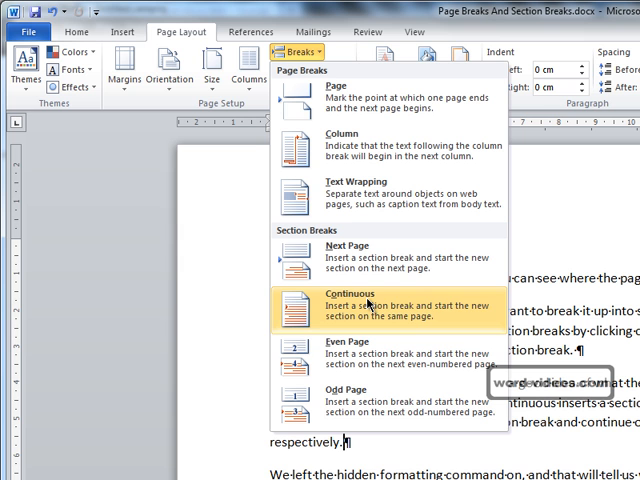
{"action": "mouse_move", "coordinate": [344, 400]}
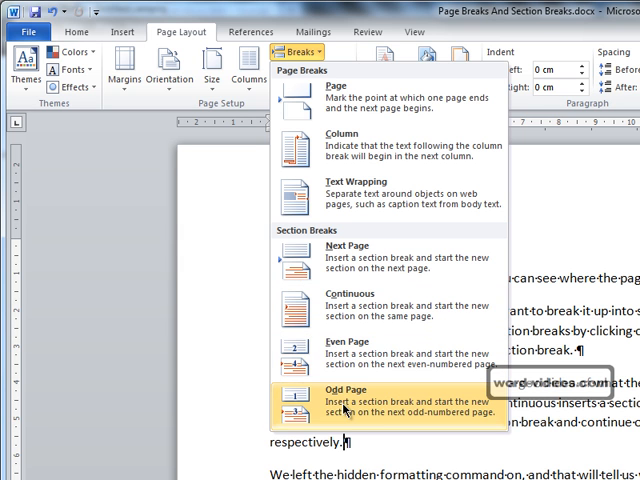
{"action": "mouse_move", "coordinate": [358, 358]}
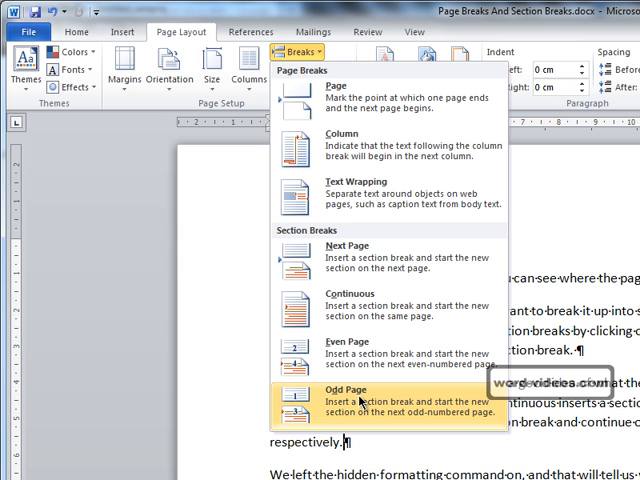
{"action": "mouse_move", "coordinate": [336, 458]}
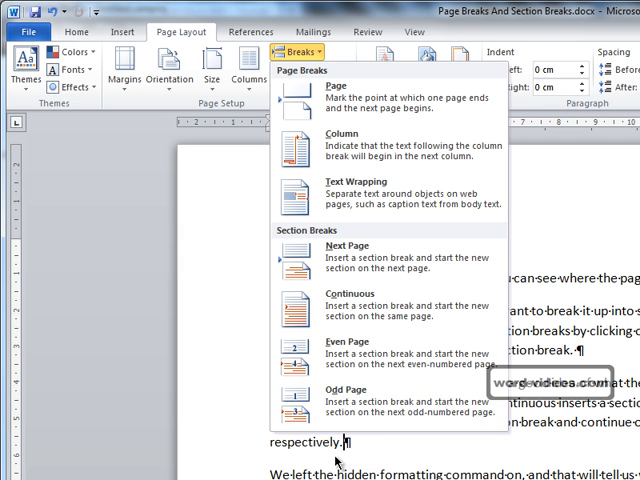
{"action": "mouse_move", "coordinate": [350, 252]}
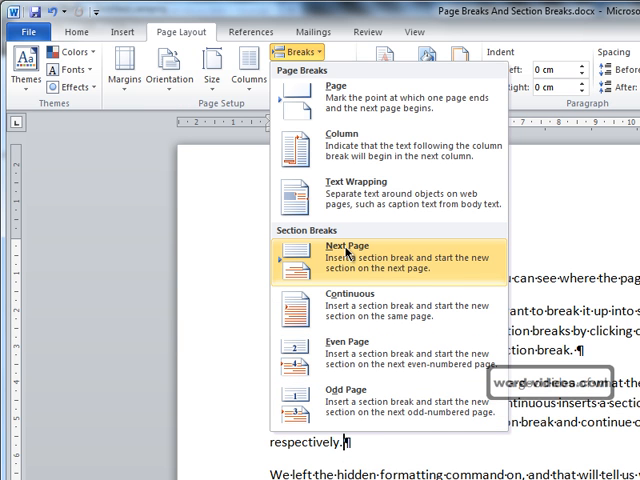
{"action": "left_click", "coordinate": [346, 252]}
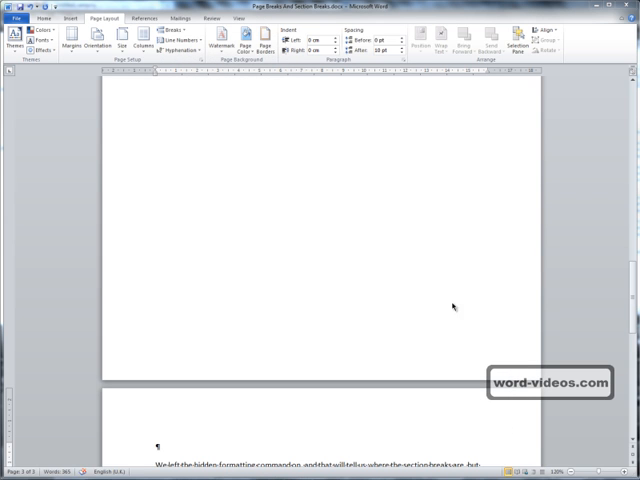
{"action": "mouse_move", "coordinate": [204, 448]}
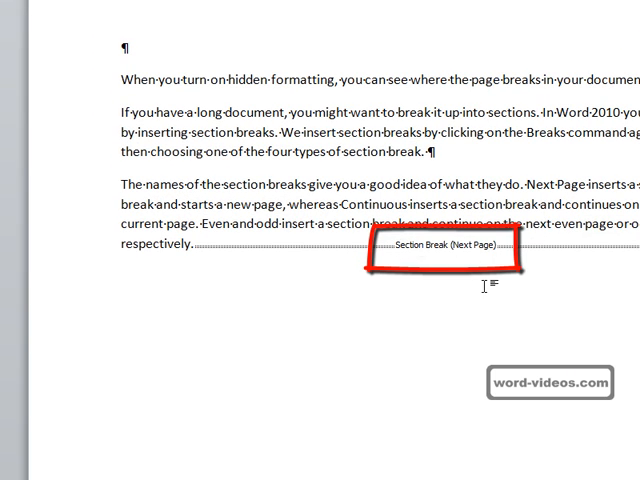
Scroll to check the hidden-formatting paragraphs now begin on a fresh page after the break.
{"action": "scroll", "scroll_direction": "down", "scroll_amount": 3}
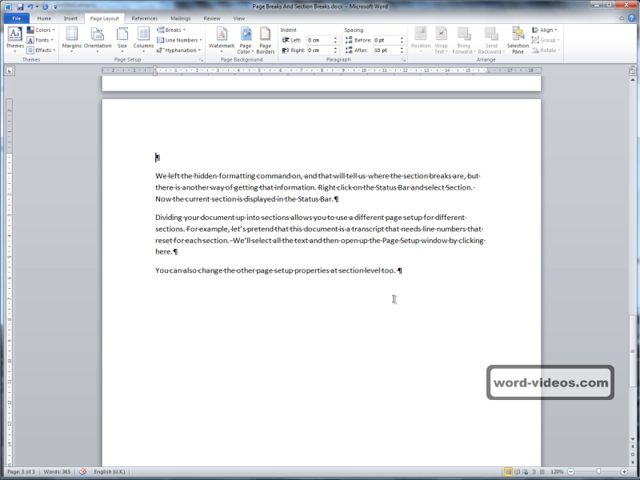
{"action": "scroll", "scroll_direction": "up", "scroll_amount": 3}
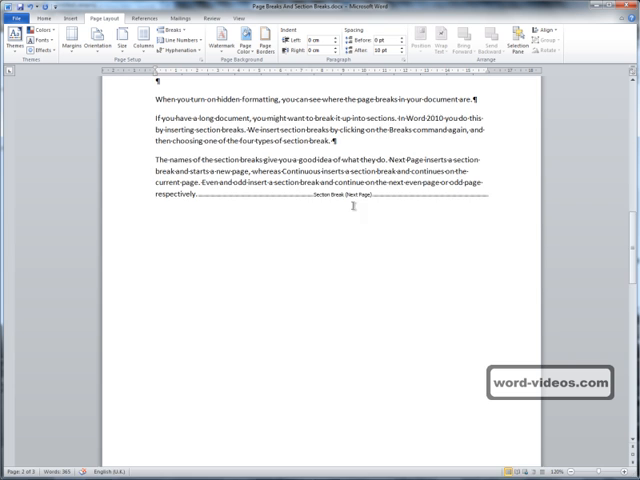
{"action": "scroll", "scroll_direction": "down", "scroll_amount": 3}
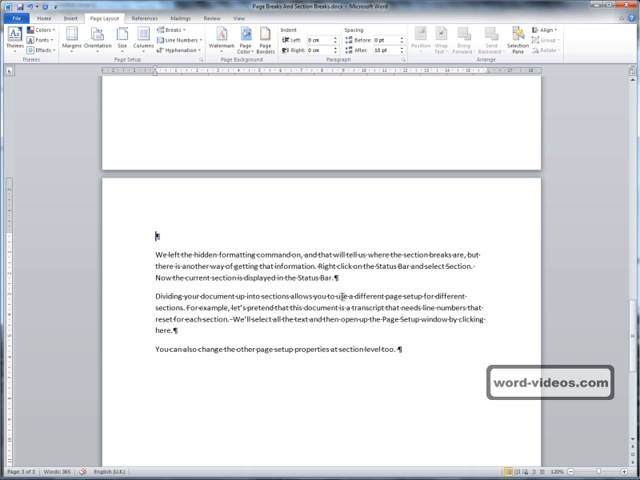
Hide the formatting marks and show the current Section number on the status bar.
{"action": "left_click", "coordinate": [40, 18]}
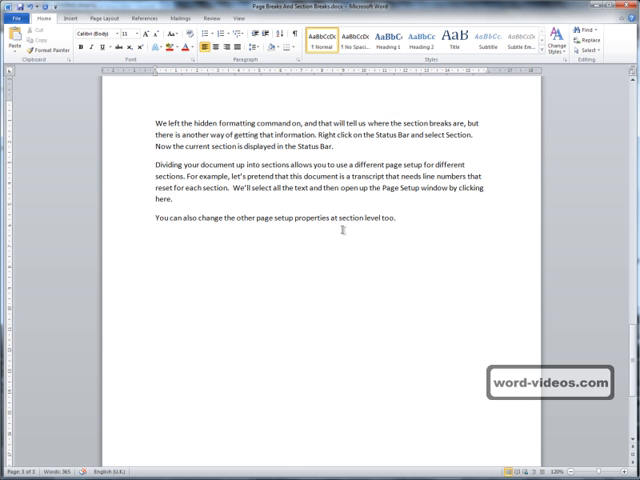
{"action": "mouse_move", "coordinate": [312, 472]}
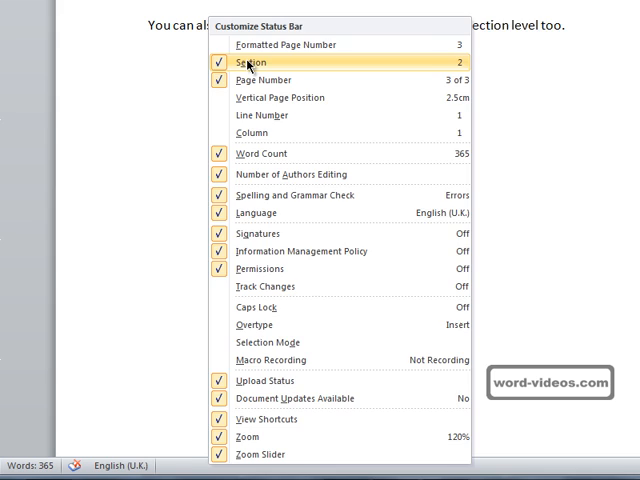
{"action": "left_click", "coordinate": [256, 62]}
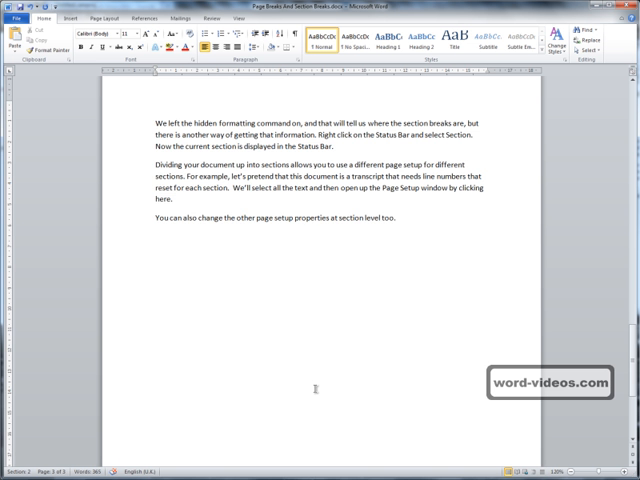
{"action": "scroll", "scroll_direction": "down", "scroll_amount": 3}
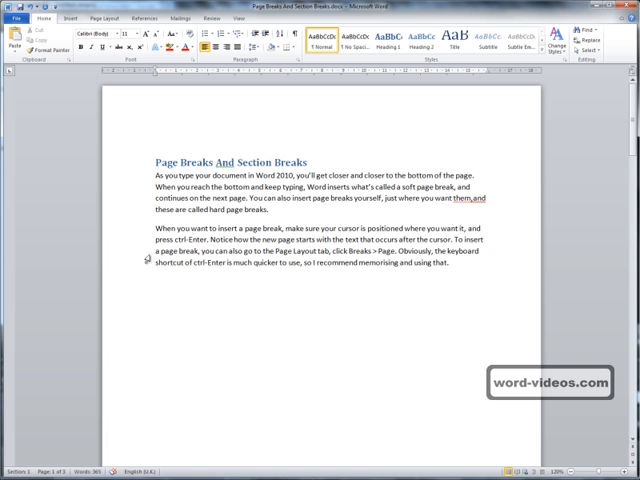
{"action": "mouse_move", "coordinate": [504, 308]}
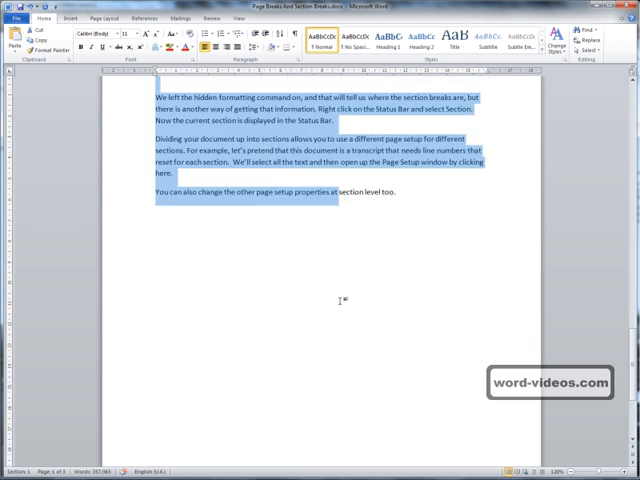
Select the three paragraphs of section 2 and switch to the page layout tools.
{"action": "scroll", "scroll_direction": "down", "scroll_amount": 3}
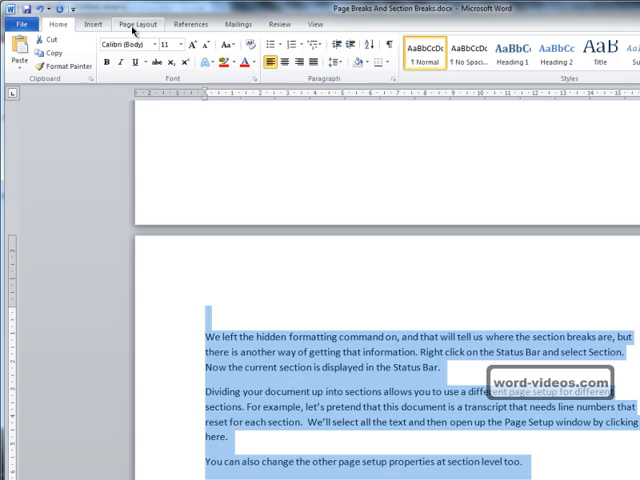
{"action": "left_click", "coordinate": [136, 24]}
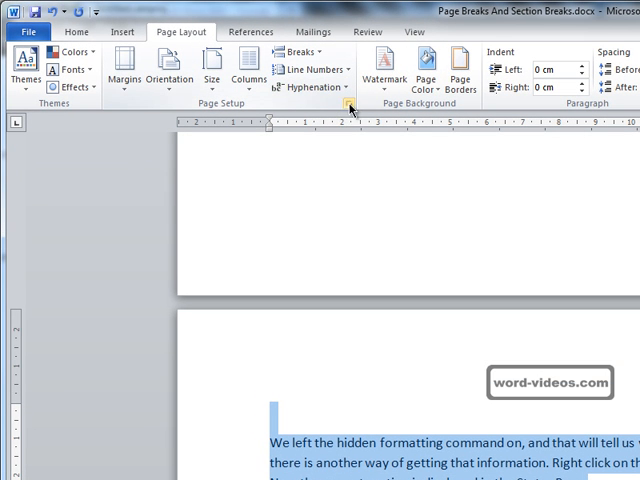
Add line numbering via Page Setup > Layout > Line Numbers, set to Restart each section.
{"action": "left_click", "coordinate": [348, 104]}
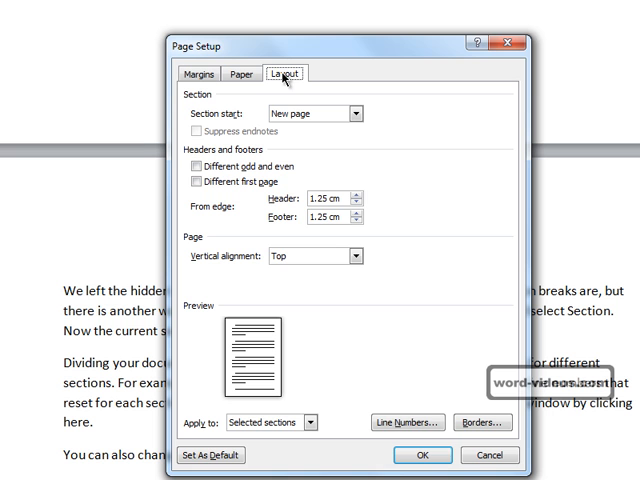
{"action": "mouse_move", "coordinate": [406, 420]}
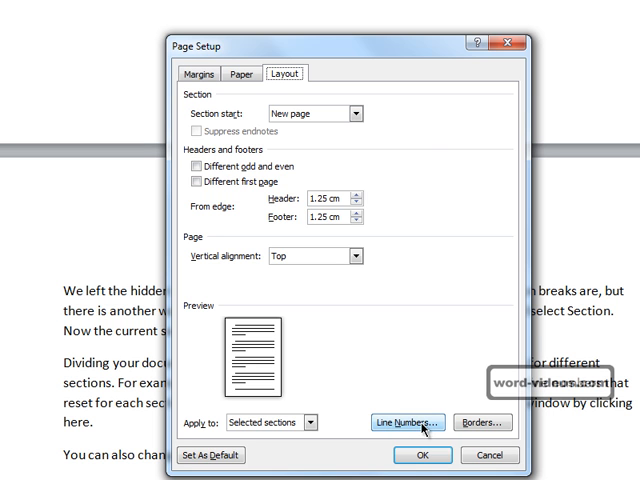
{"action": "left_click", "coordinate": [408, 420]}
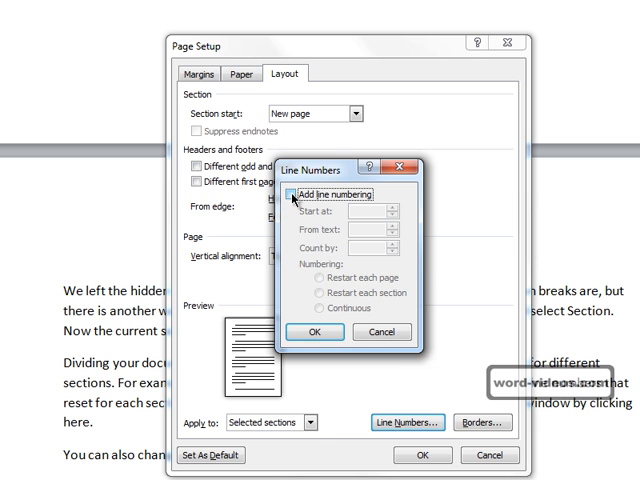
{"action": "mouse_move", "coordinate": [290, 202]}
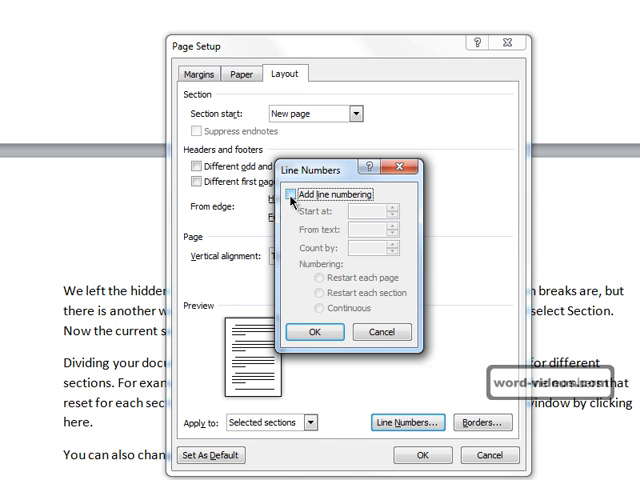
{"action": "left_click", "coordinate": [294, 194]}
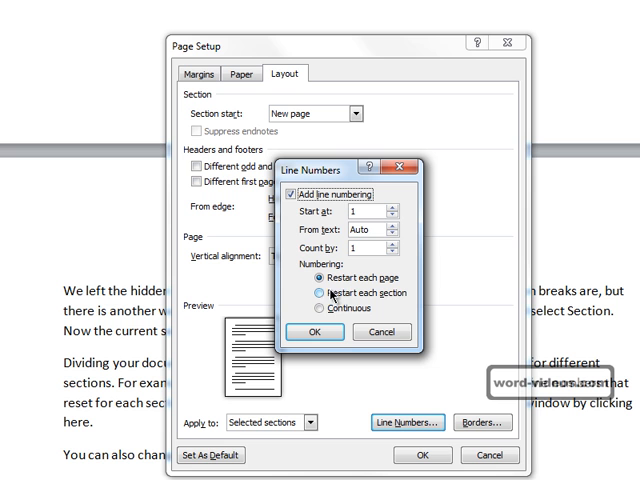
{"action": "left_click", "coordinate": [318, 292]}
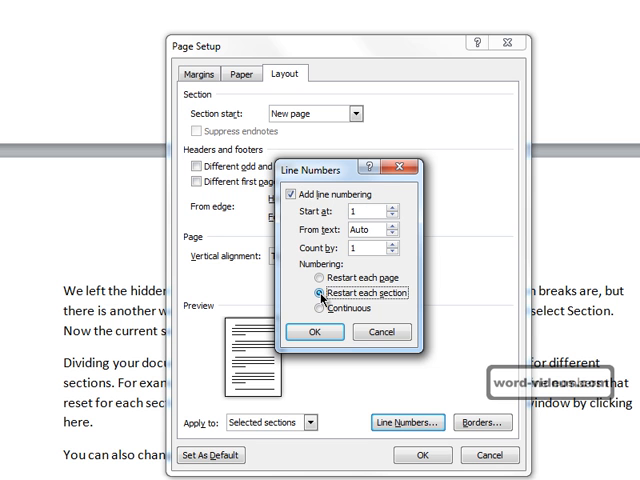
{"action": "left_click", "coordinate": [314, 332]}
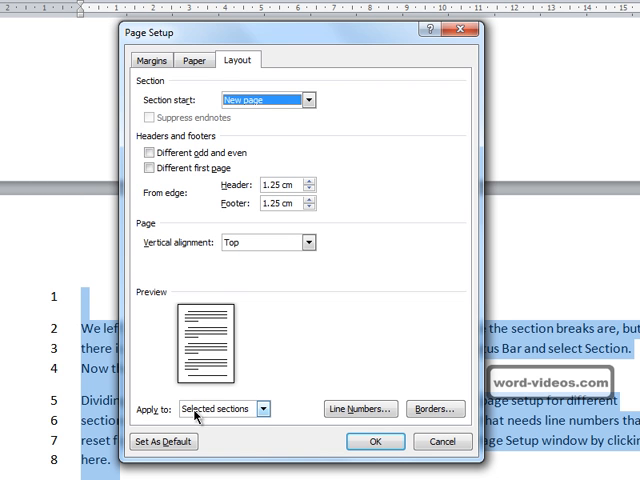
Keep Apply to on Selected sections and move to the Margins settings in Page Setup.
{"action": "left_click", "coordinate": [264, 410]}
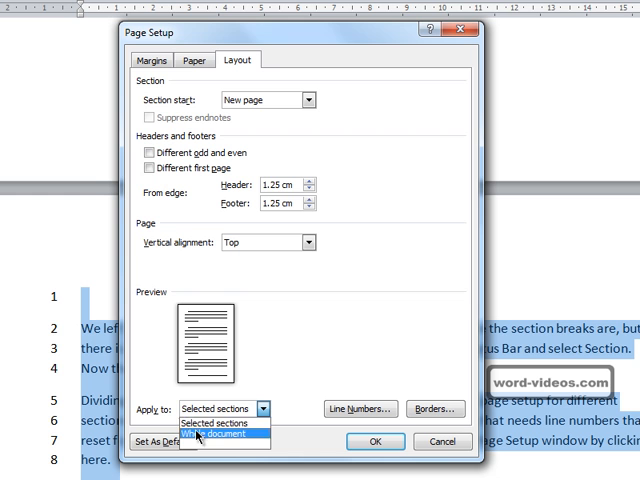
{"action": "mouse_move", "coordinate": [200, 424]}
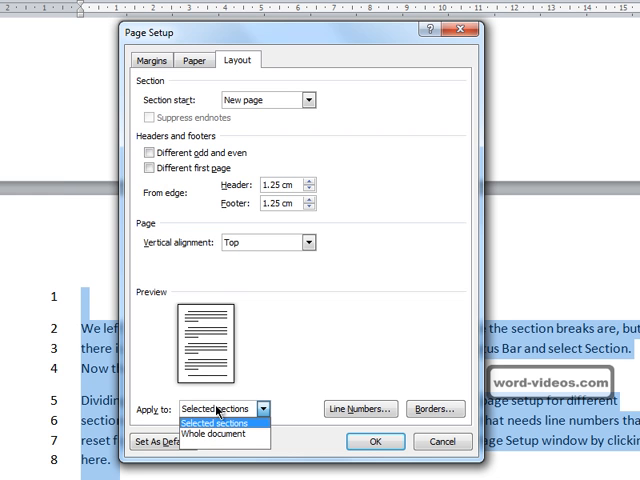
{"action": "left_click", "coordinate": [194, 60]}
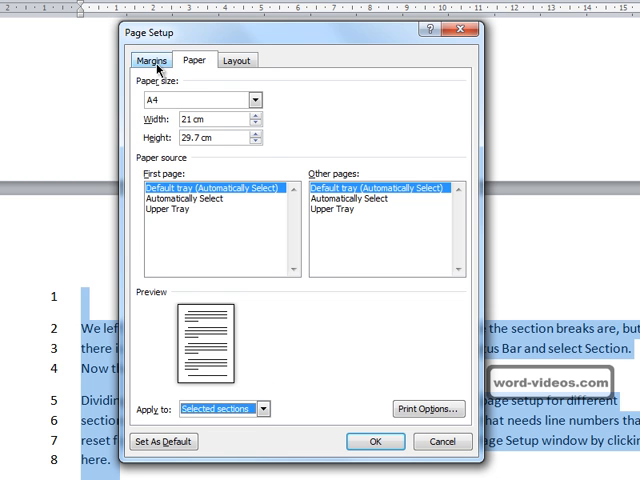
{"action": "left_click", "coordinate": [152, 60]}
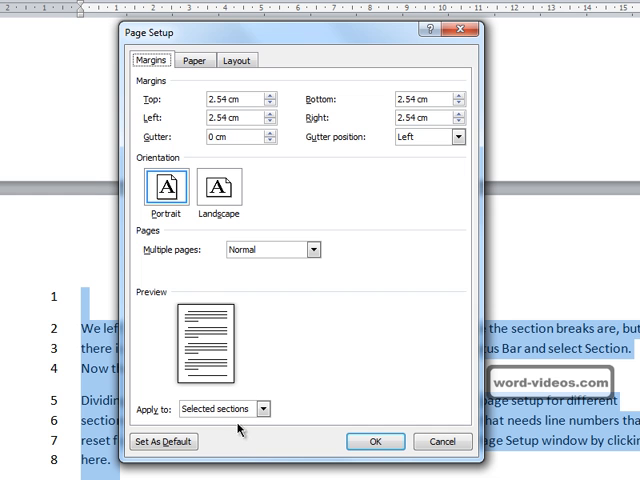